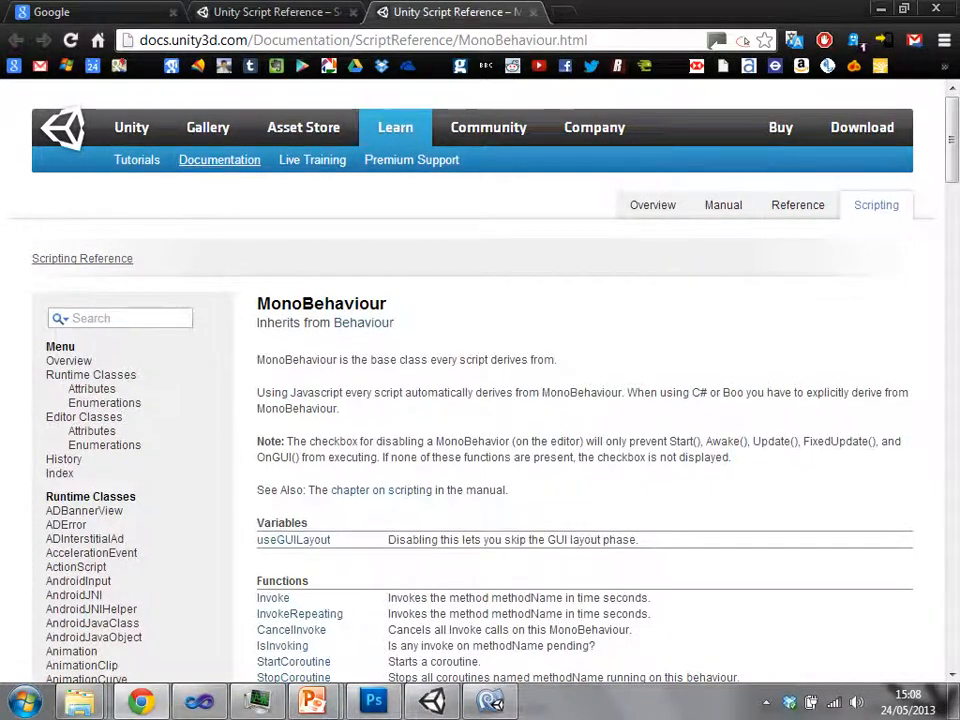
# Step: Scroll the MonoBehaviour reference down to the Overridable Functions list
pyautogui.scroll(-3)
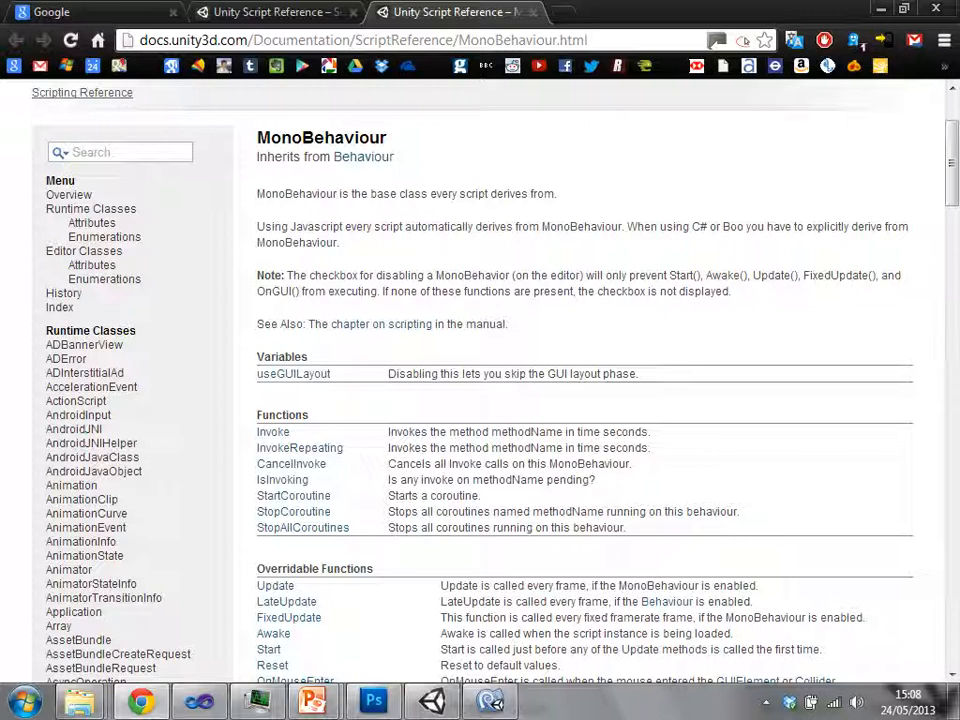
pyautogui.scroll(-3)
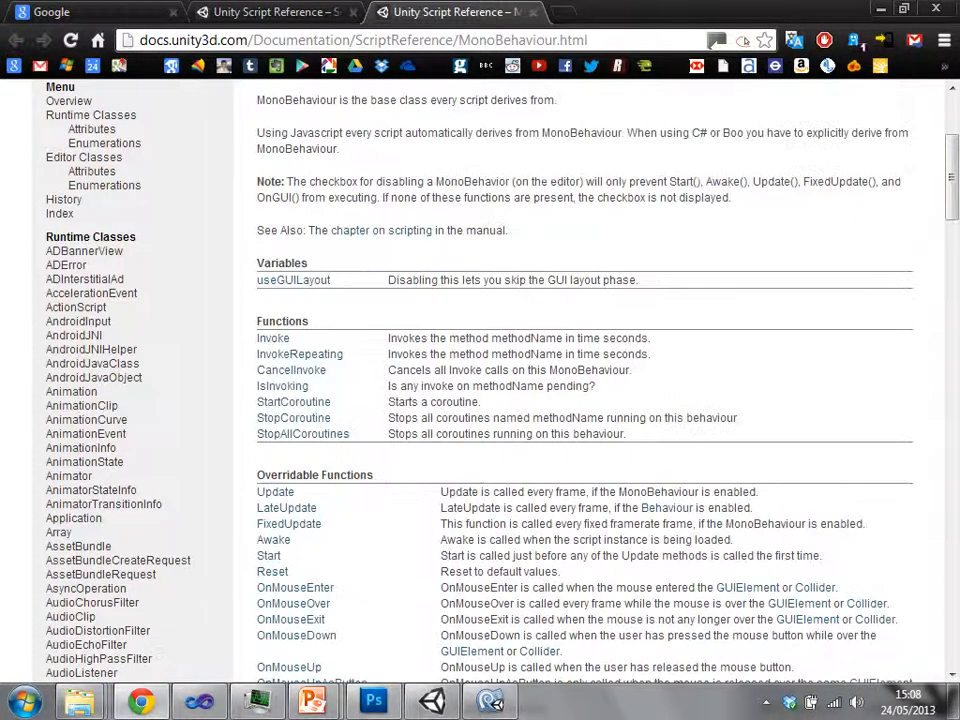
pyautogui.scroll(-3)
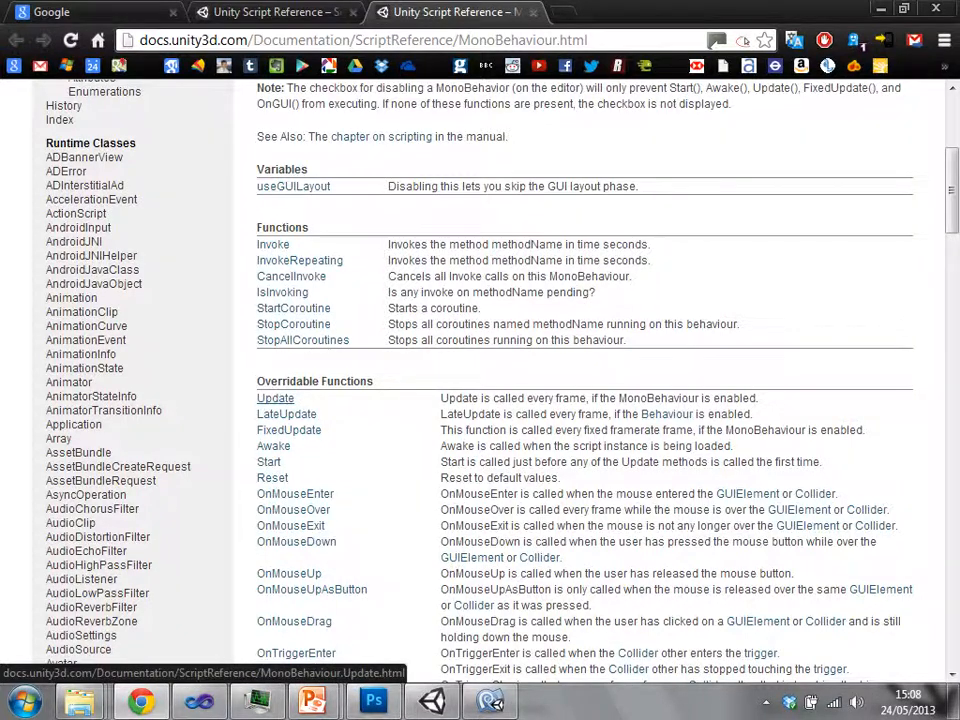
pyautogui.scroll(-3)
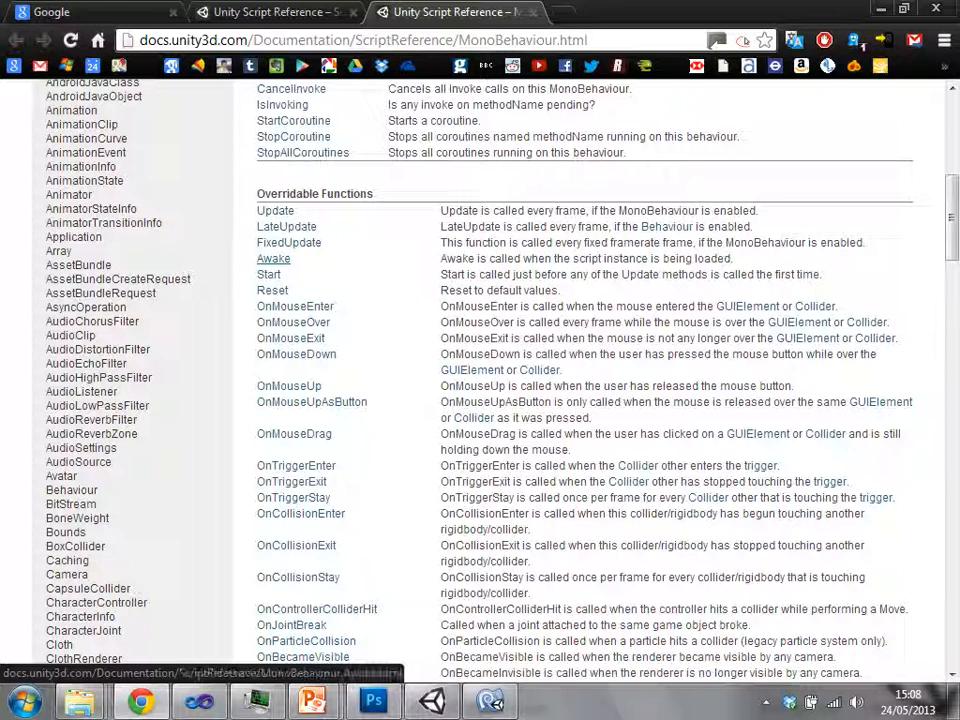
pyautogui.moveTo(273, 258)
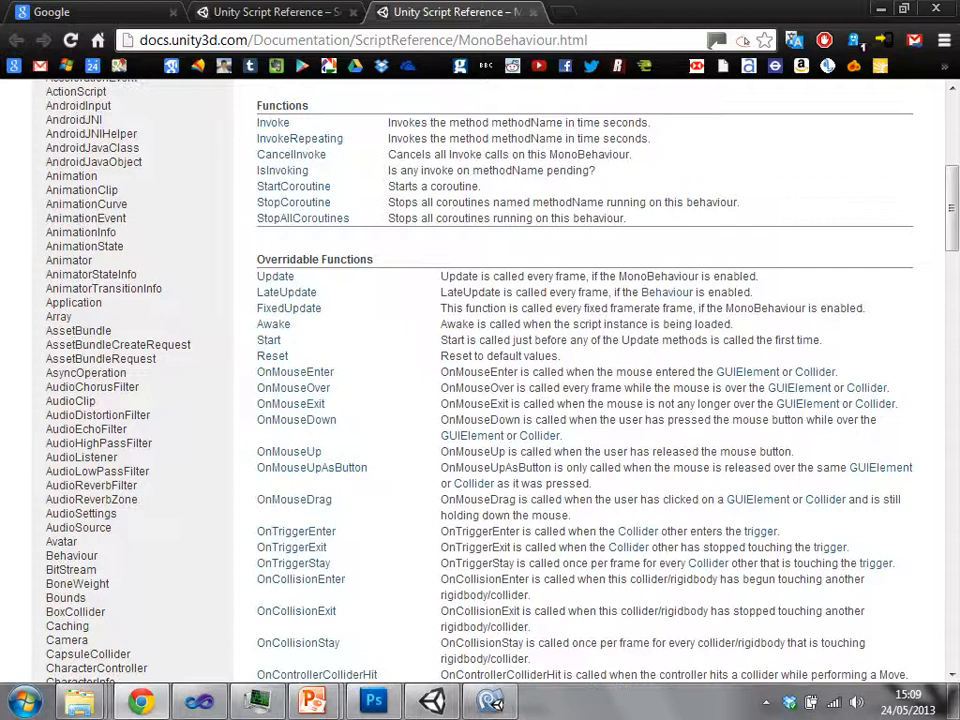
# Step: Scroll the Overridable Functions table past OnLevelWasLoaded to OnEnable, OnDisable and OnDestroy
pyautogui.scroll(-3)
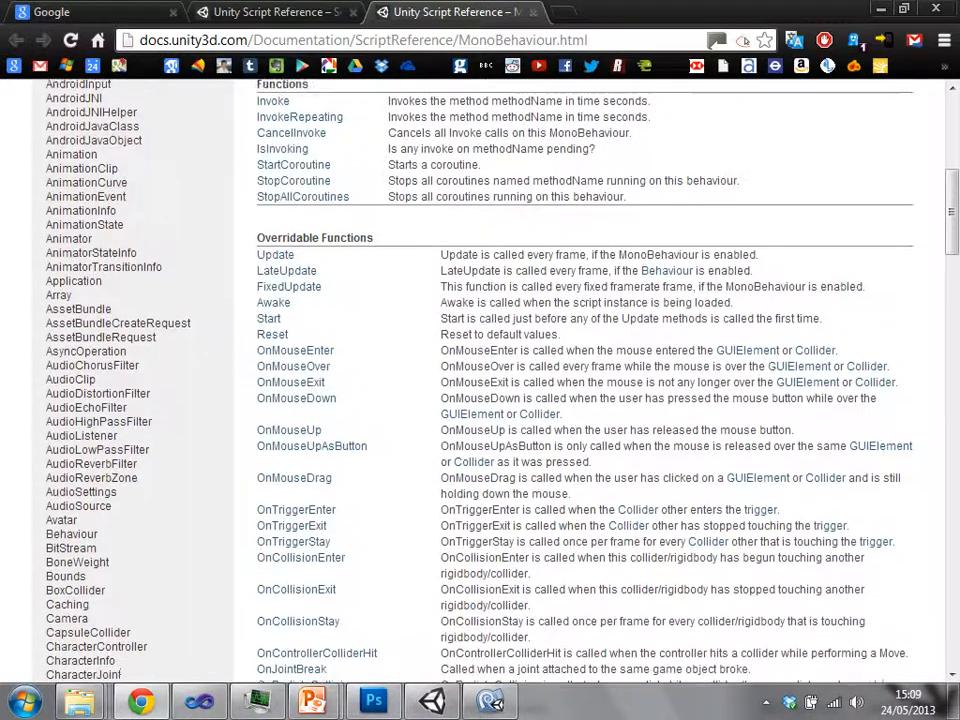
pyautogui.scroll(-3)
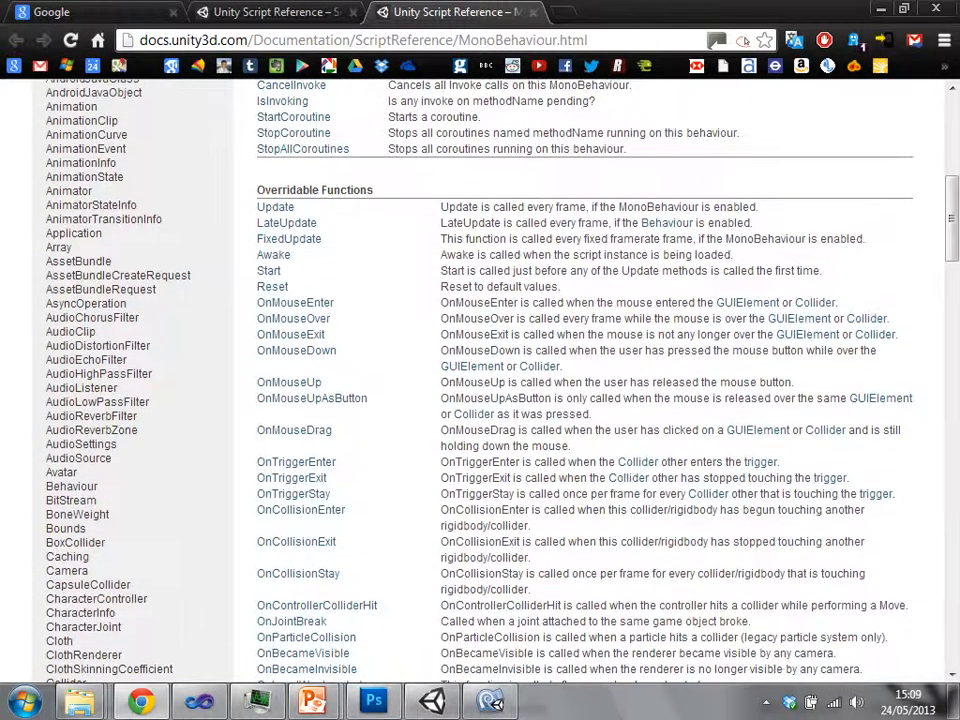
pyautogui.scroll(-3)
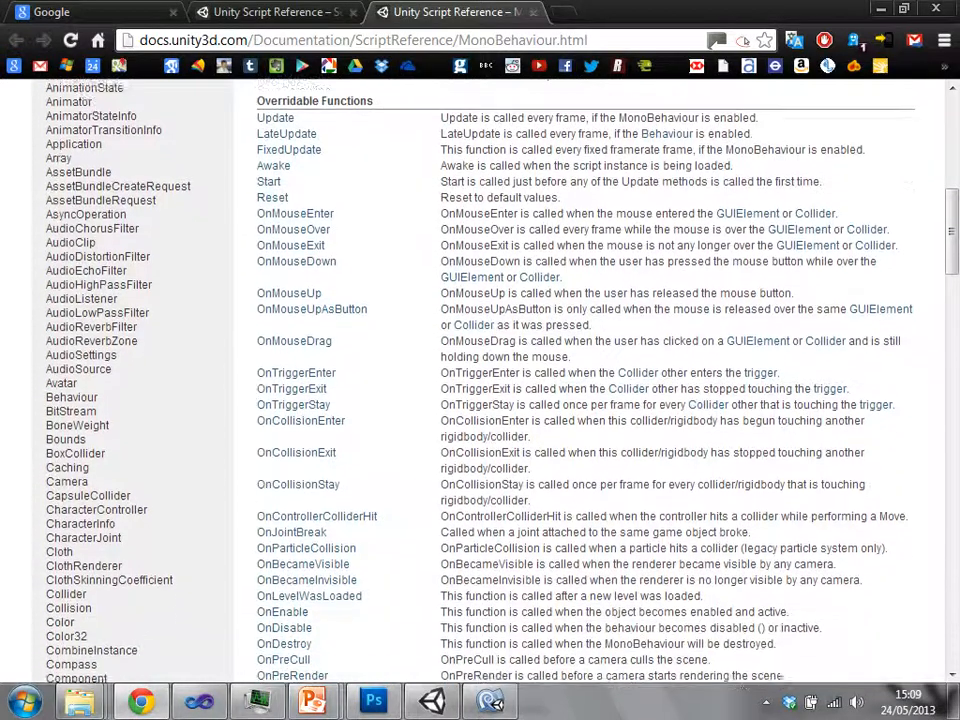
pyautogui.scroll(-3)
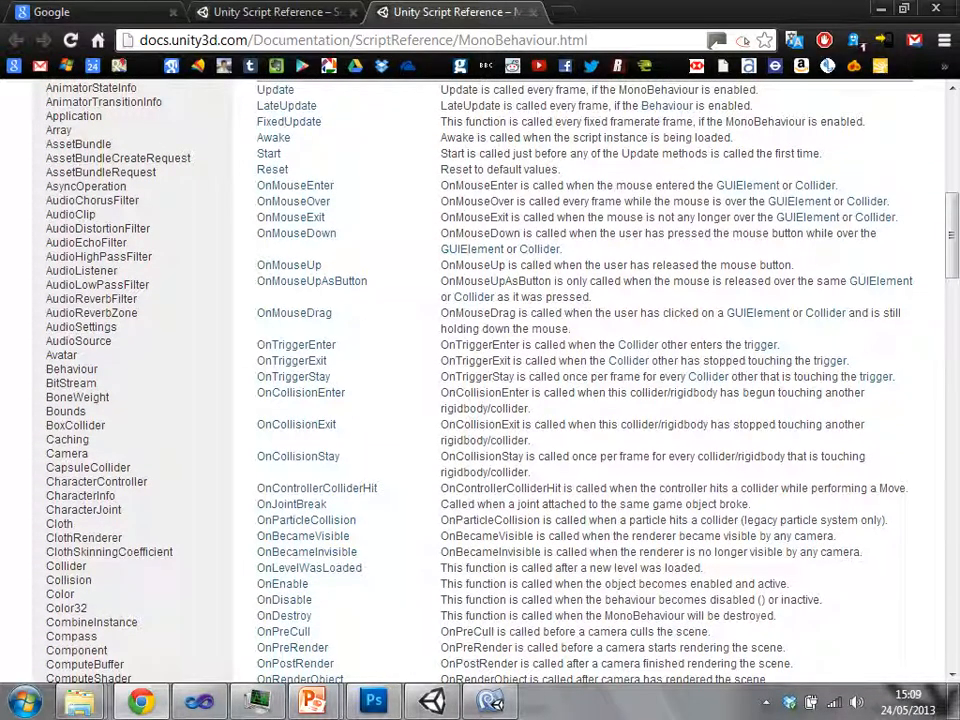
pyautogui.scroll(3)
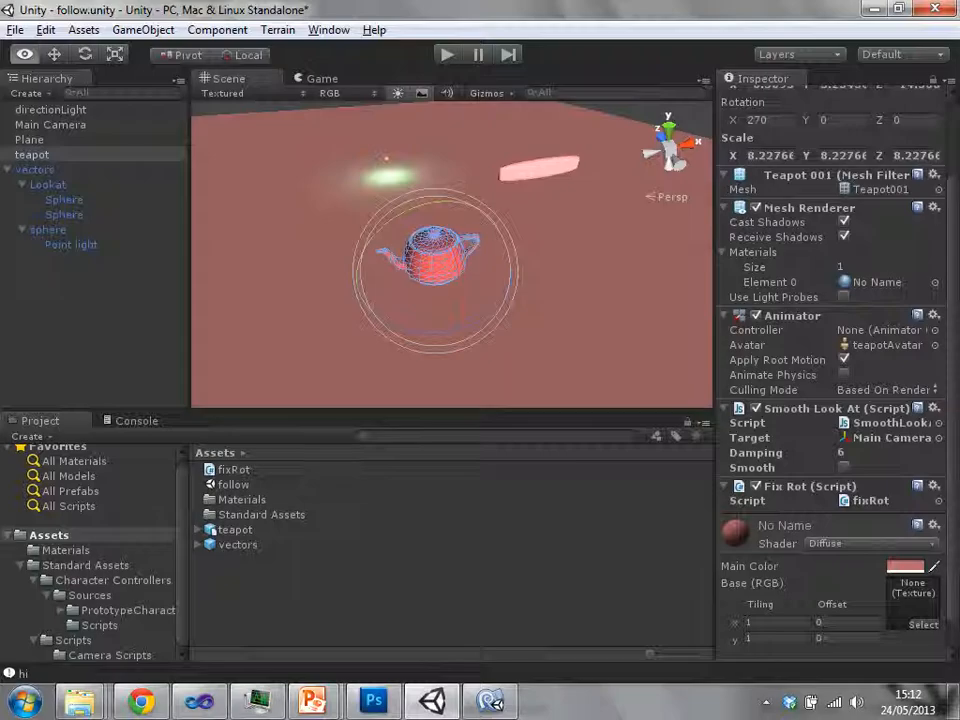
# Step: Add fixRot to Script Execution Order with a timing value of 100
pyautogui.click(45, 29)
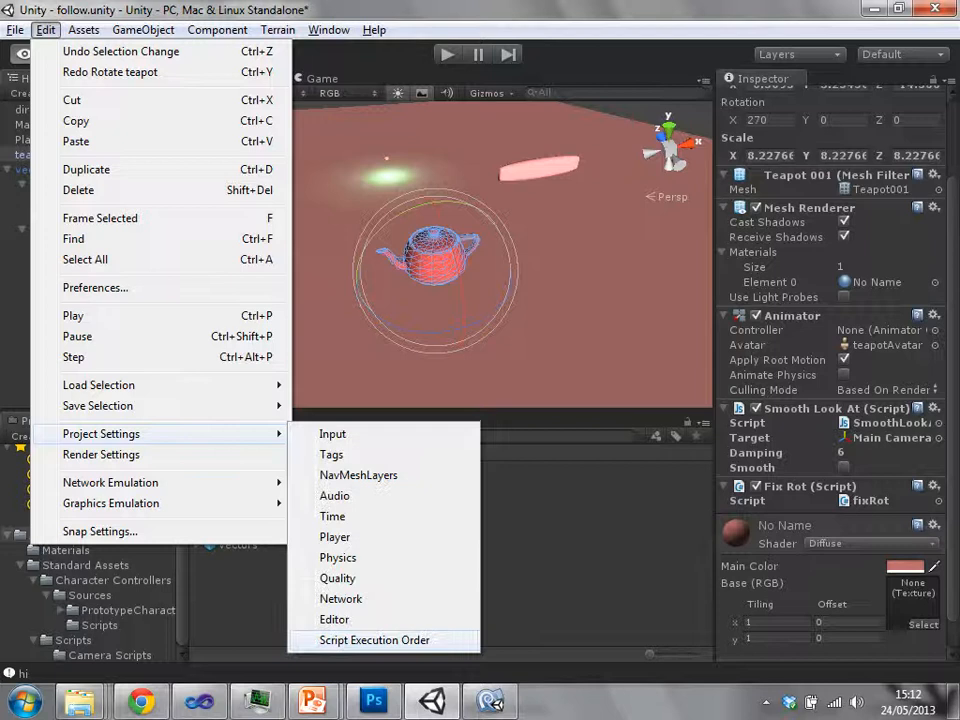
pyautogui.click(374, 640)
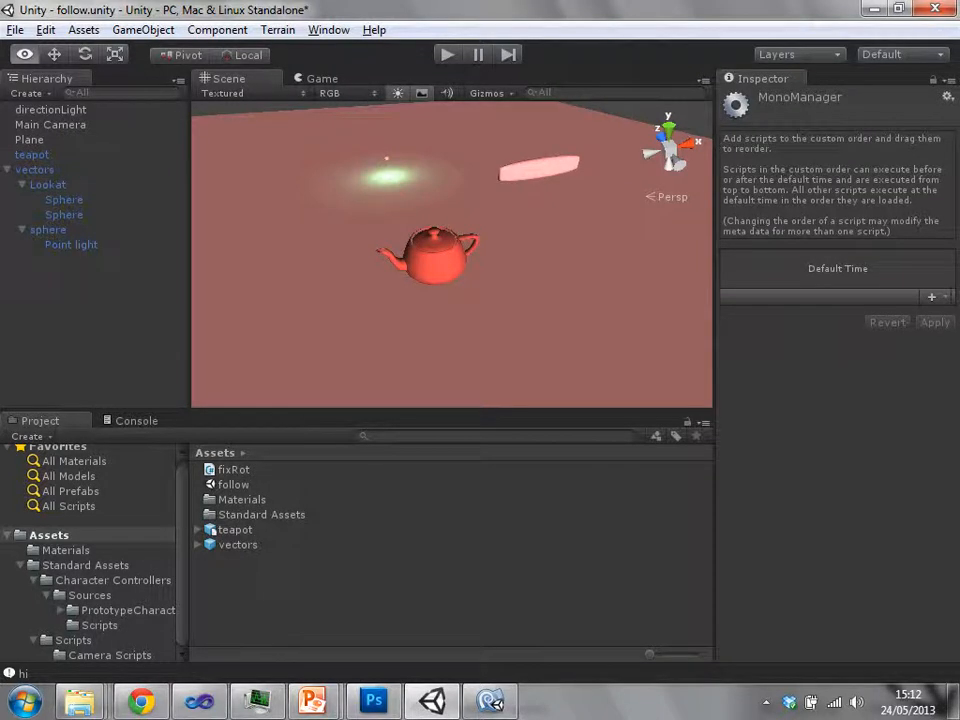
pyautogui.click(931, 297)
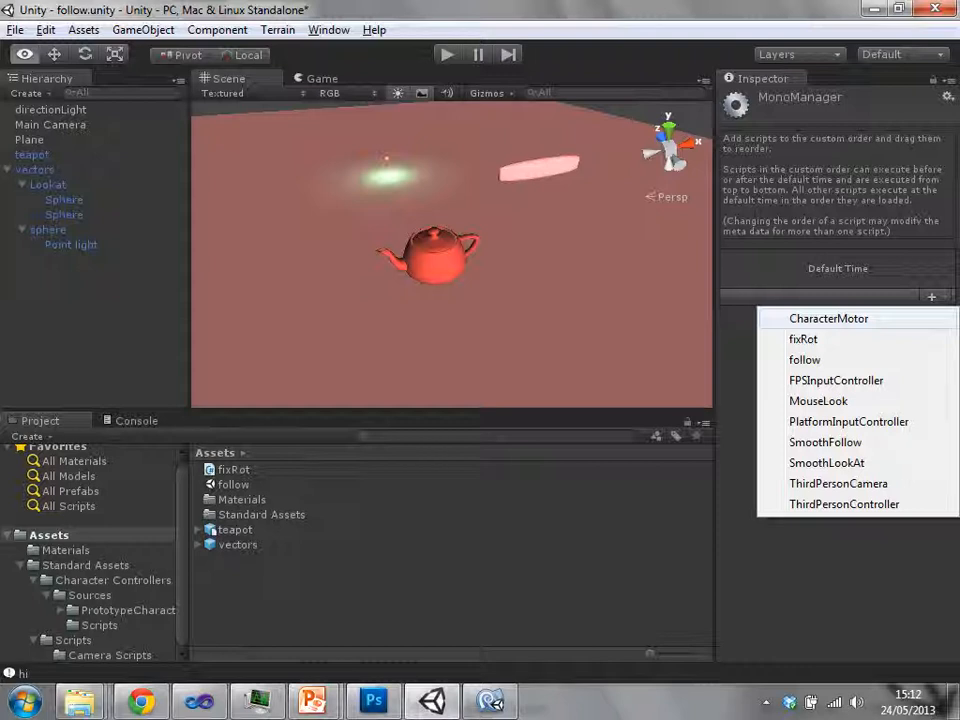
pyautogui.moveTo(803, 339)
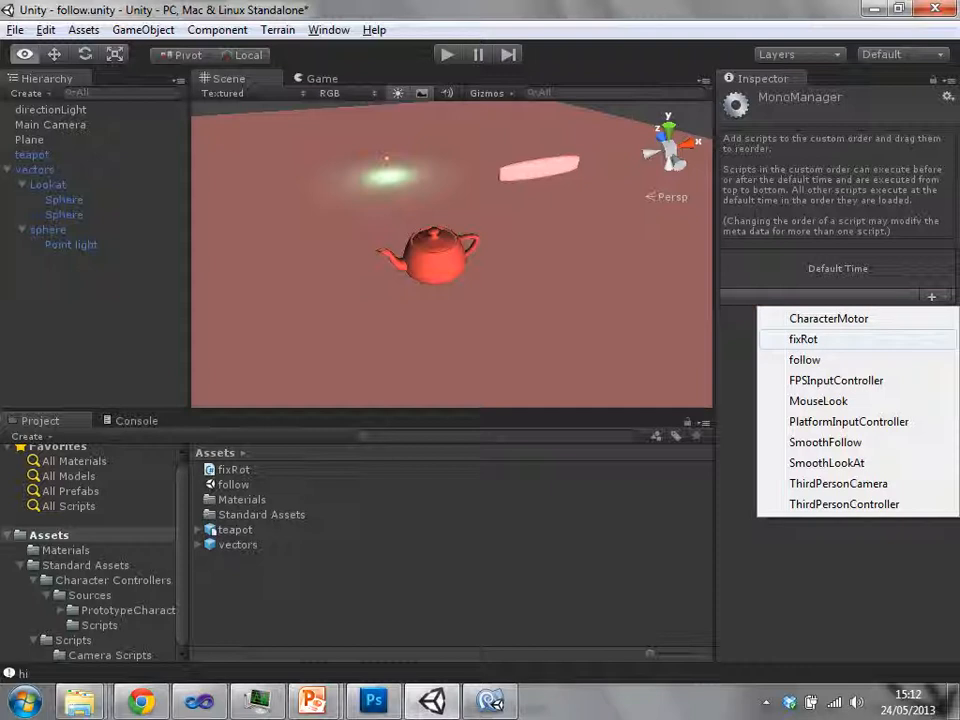
pyautogui.click(803, 339)
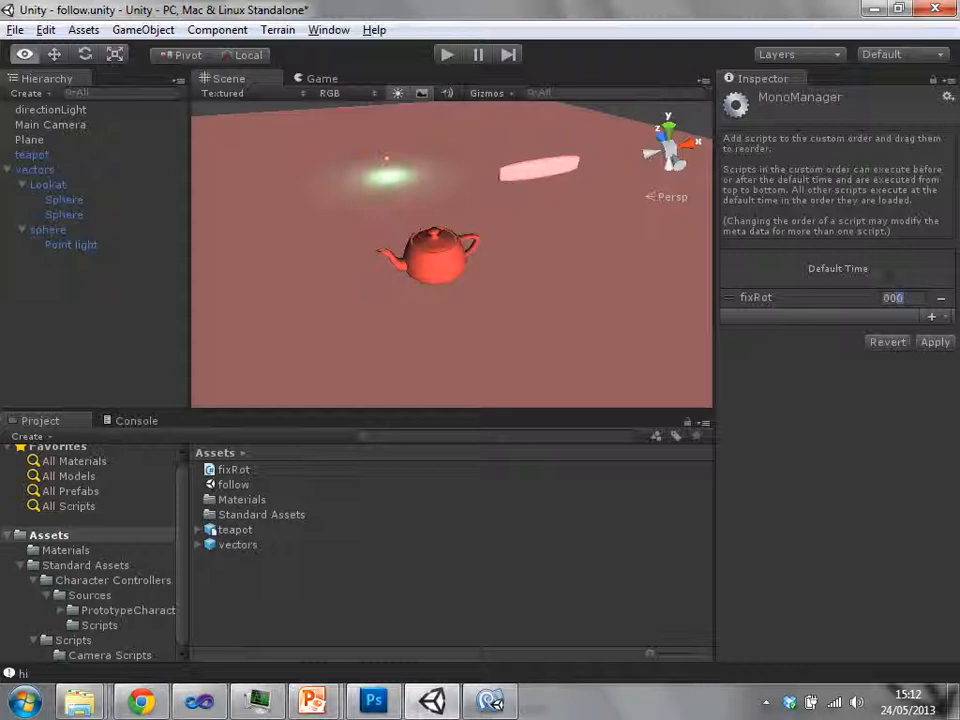
pyautogui.write('100')
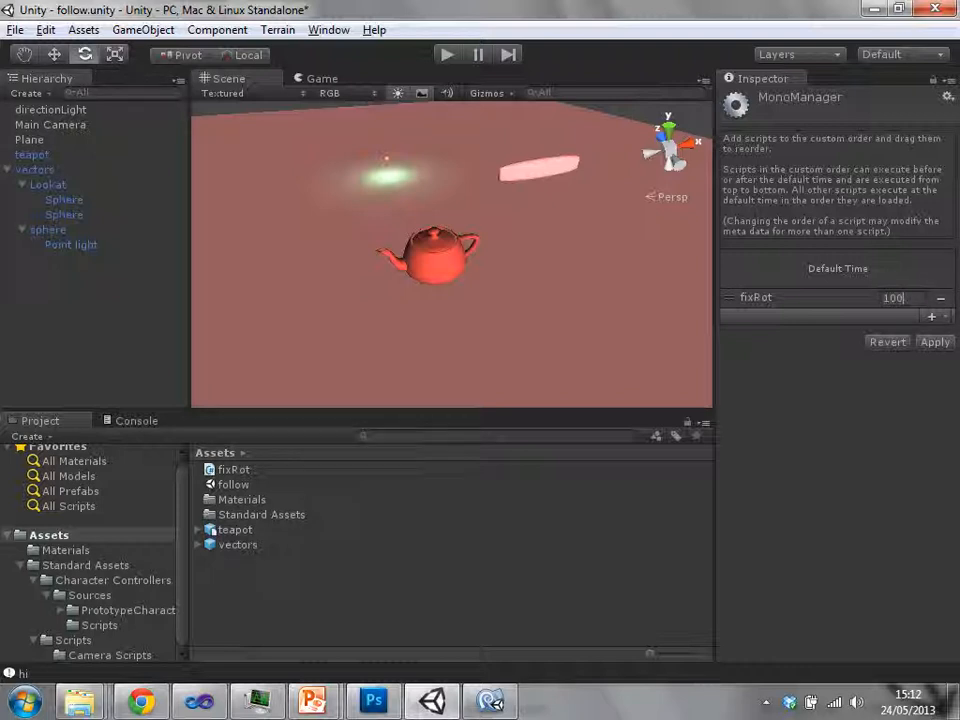
# Step: Add SmoothLookAt to the Script Execution Order list
pyautogui.click(931, 316)
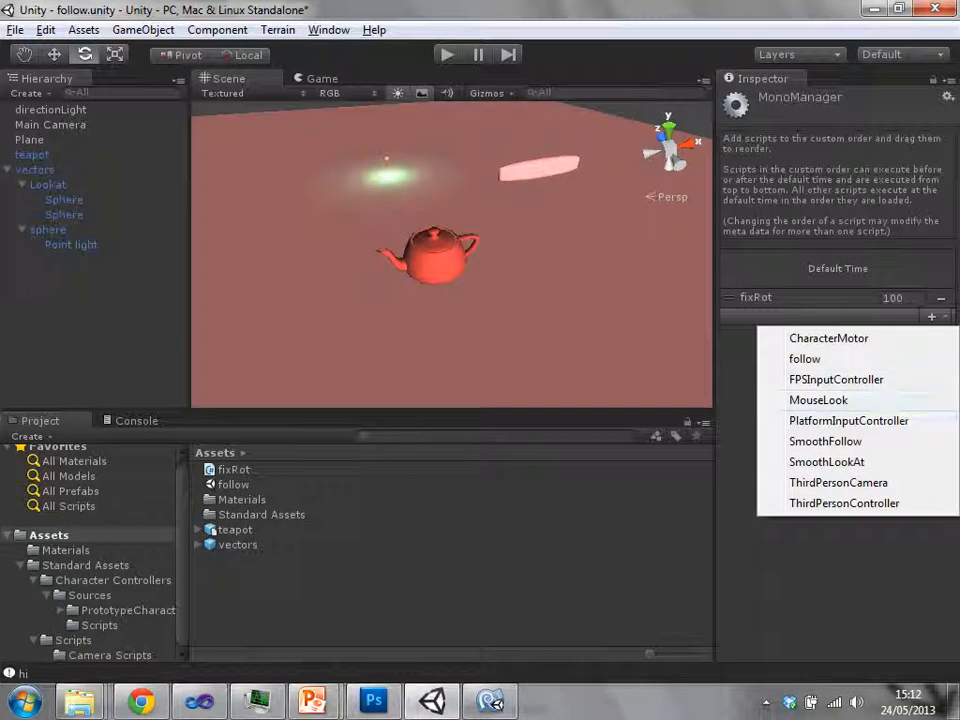
pyautogui.click(826, 461)
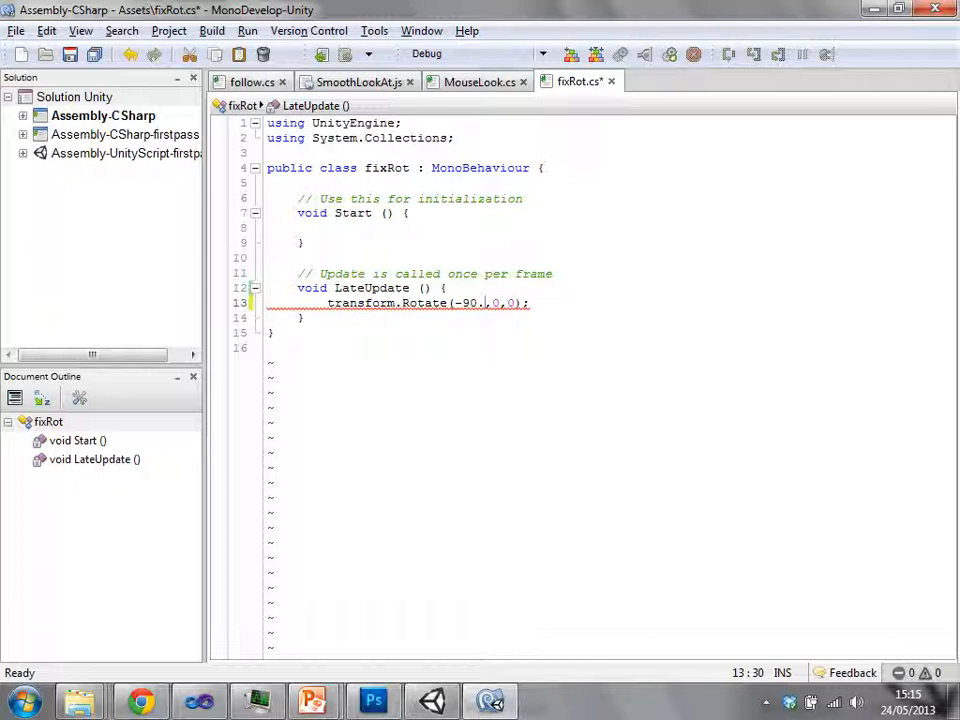
# Step: Edit the fixRot Rotate argument to -90.0 and save
pyautogui.write('0')
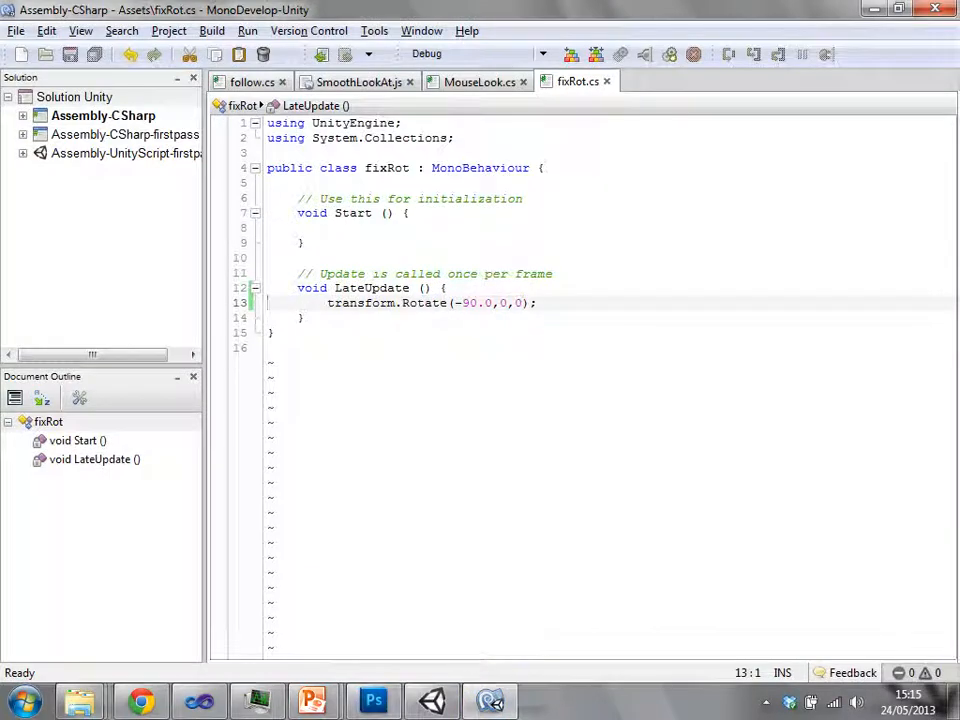
pyautogui.write('f')
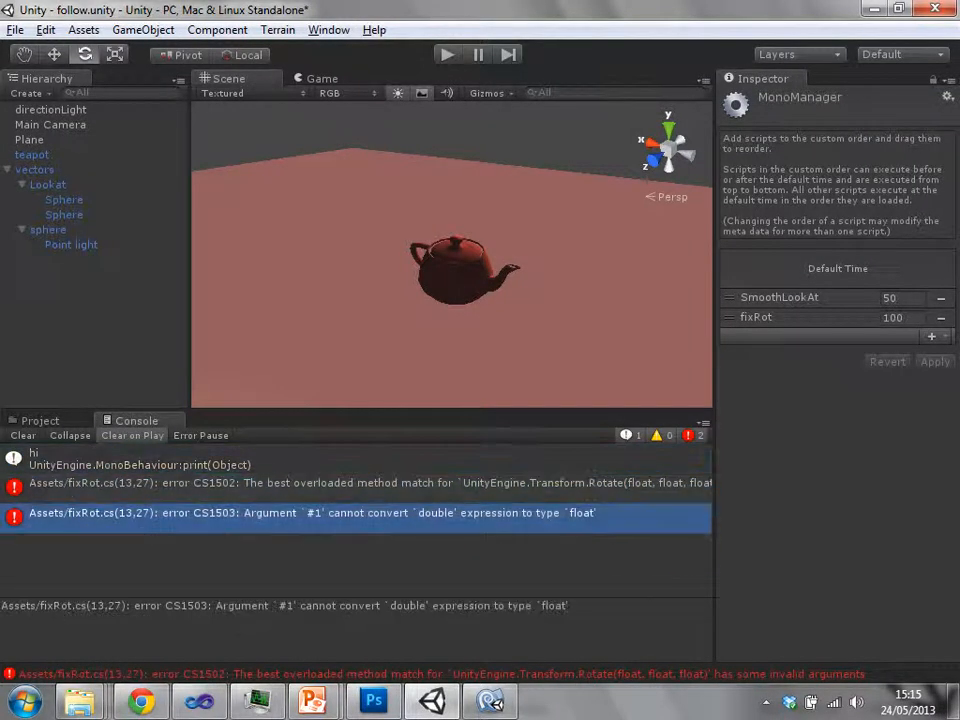
# Step: Read the fixRot float-conversion and invalid-arguments error details in the Console
pyautogui.click(350, 483)
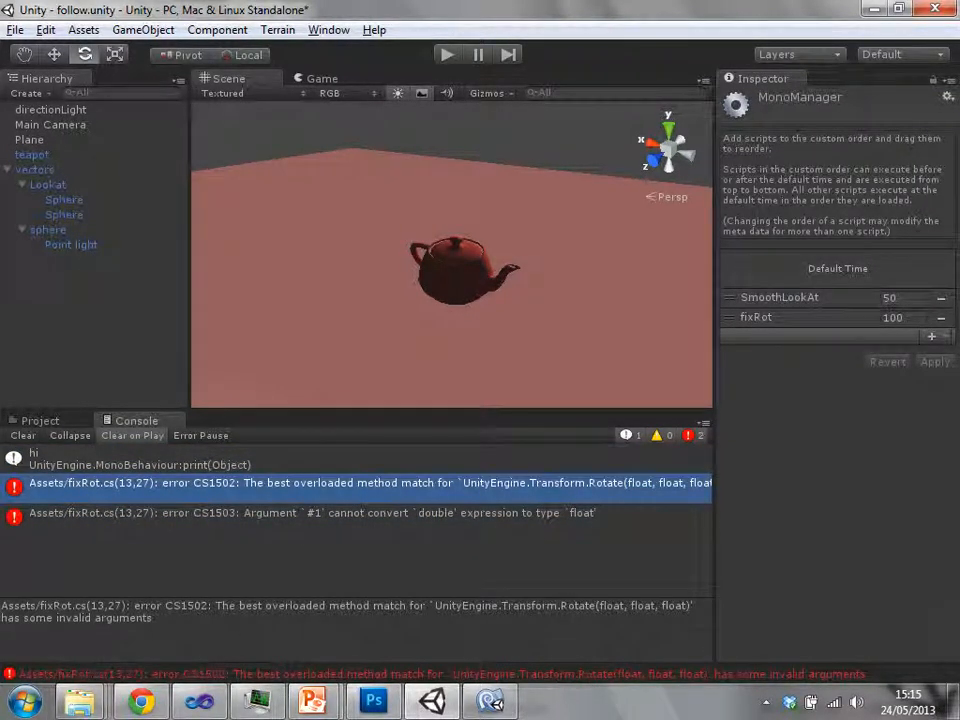
pyautogui.click(300, 512)
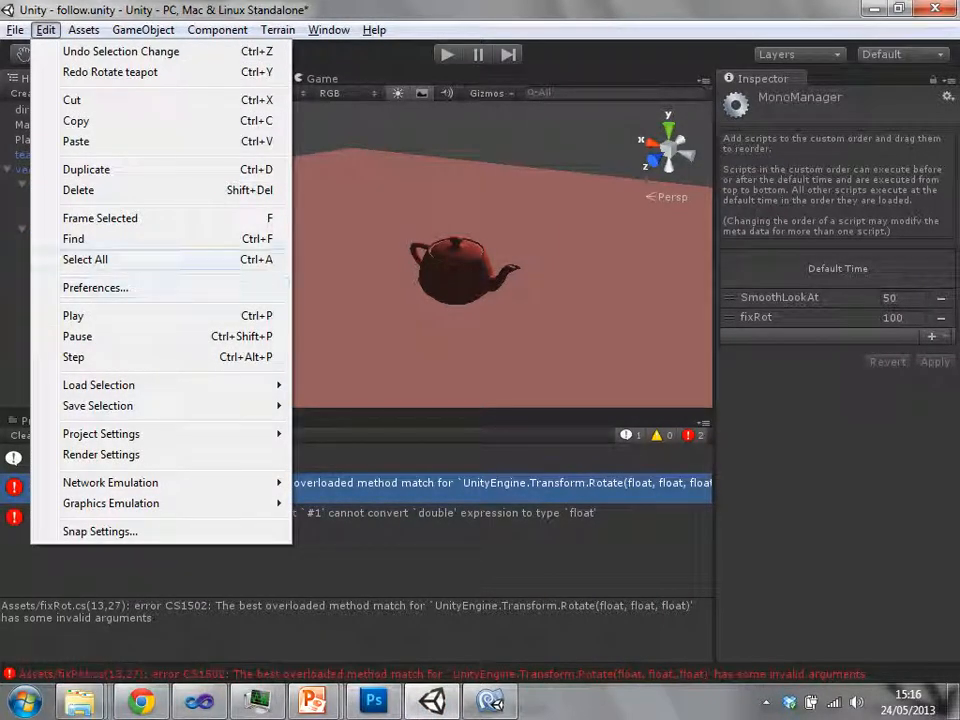
# Step: Set External Script Editor to Microsoft Visual Studio 2010 in Preferences > External Tools
pyautogui.click(95, 287)
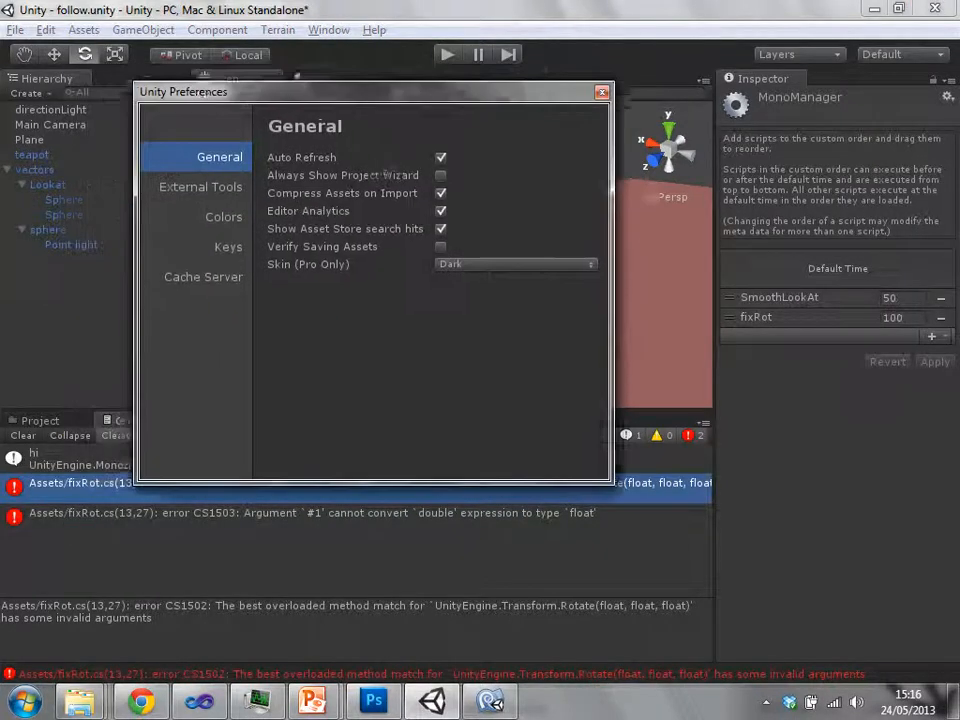
pyautogui.click(200, 187)
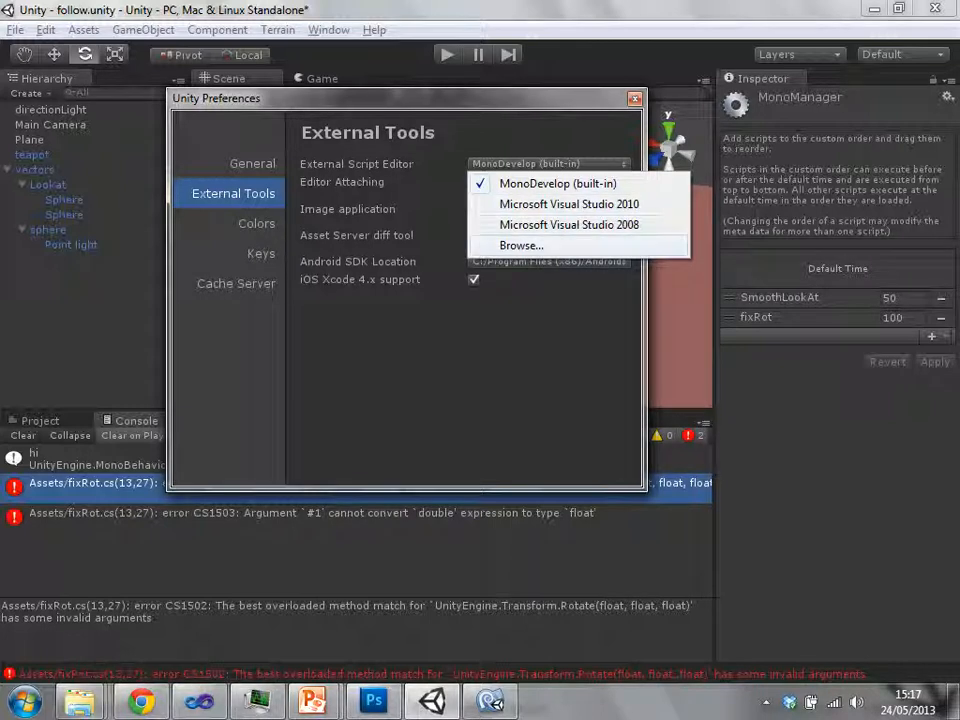
pyautogui.click(568, 204)
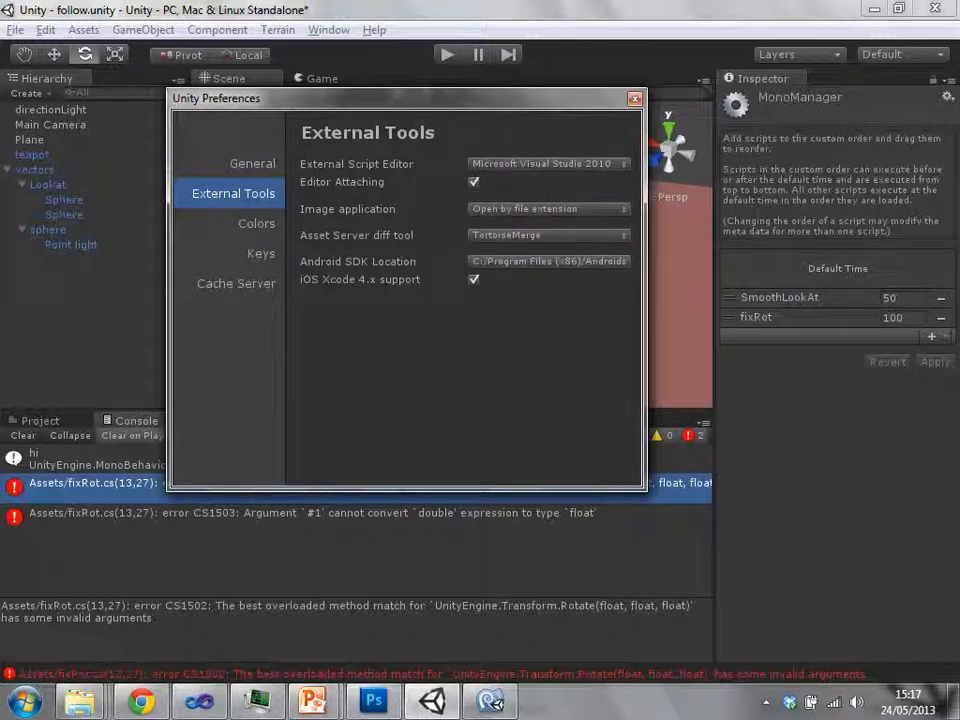
pyautogui.click(635, 98)
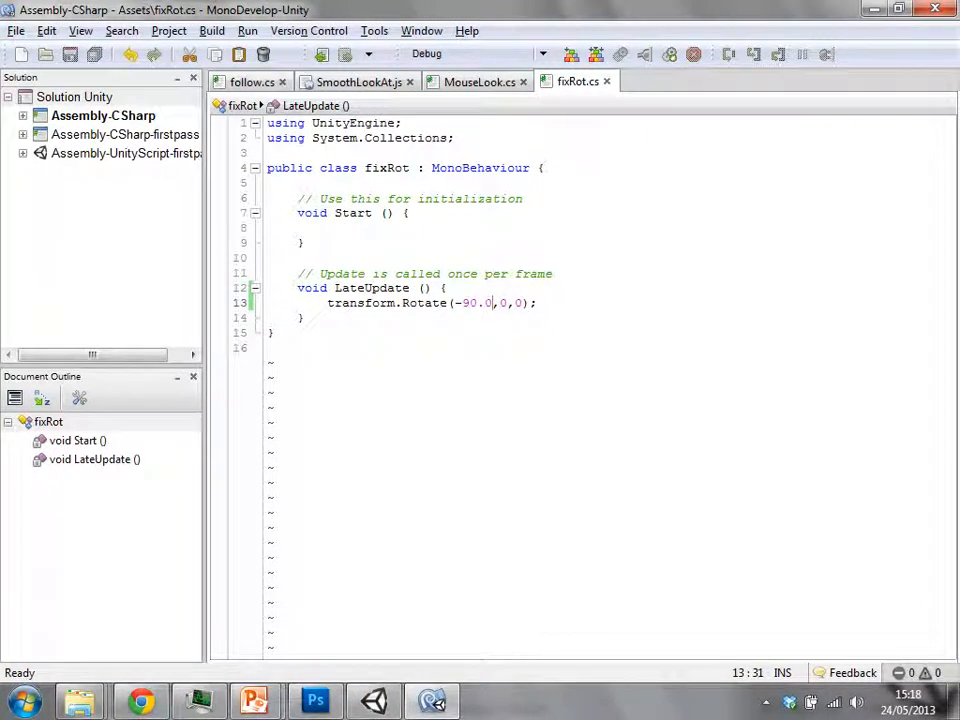
# Step: Change the rotation argument to -90.0f in the Rotate call
pyautogui.write('f')
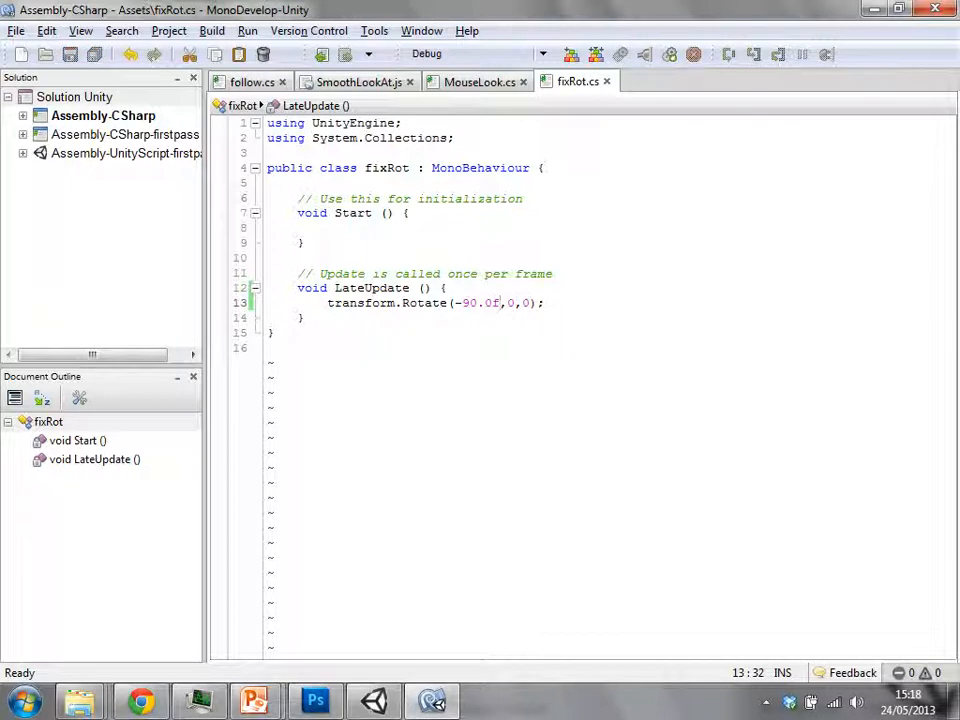
pyautogui.moveTo(374, 700)
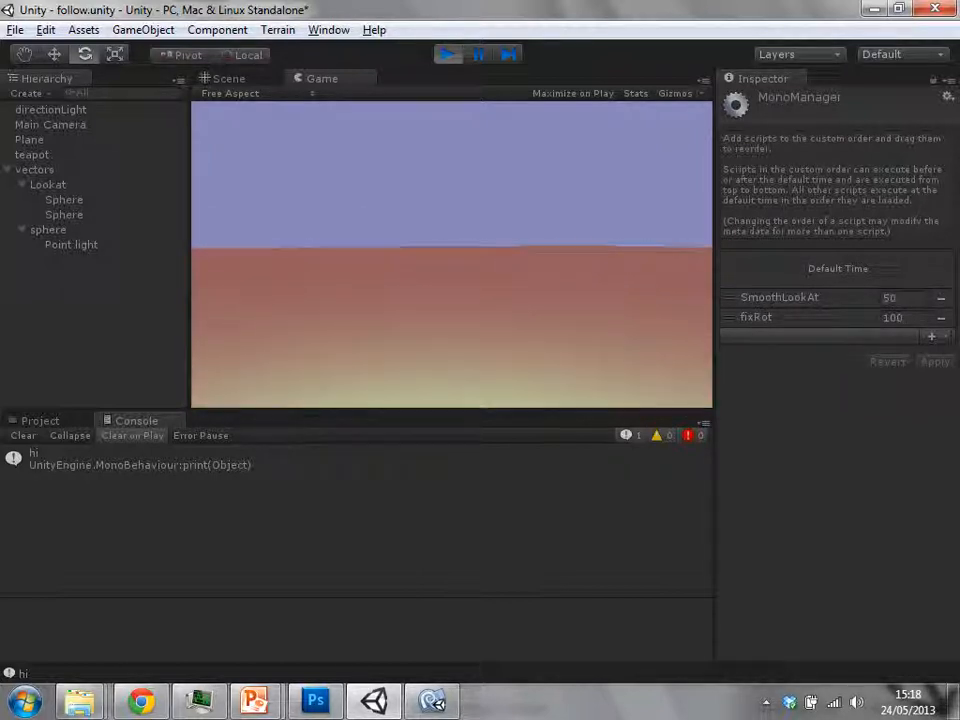
# Step: Play the teapot scene in Unity
pyautogui.click(447, 54)
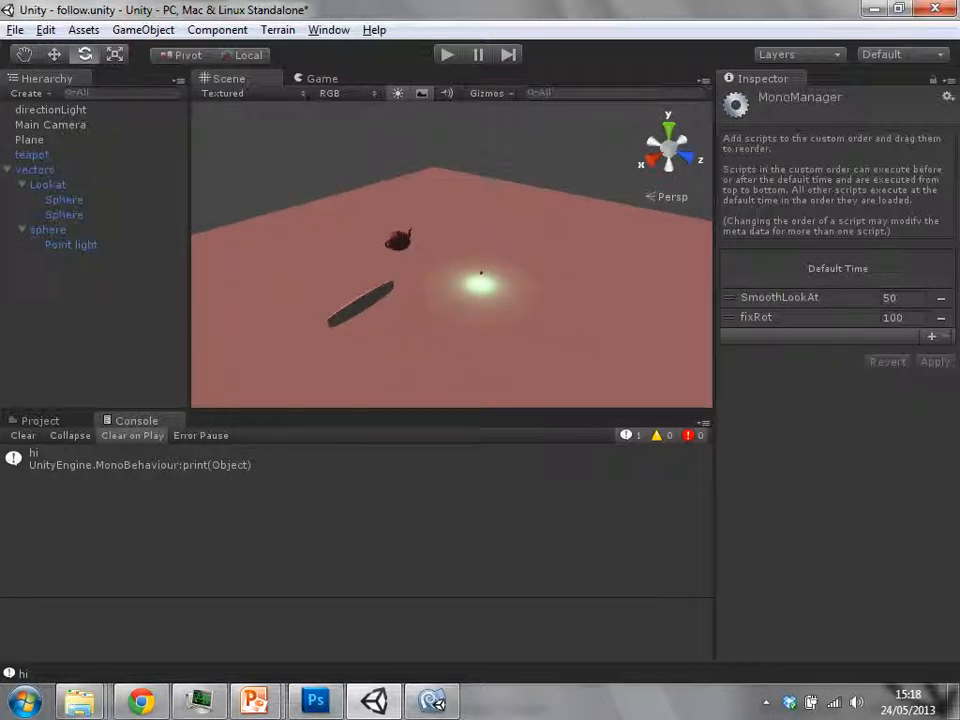
# Step: Select the teapot and check Smooth Look At and Fix Rot in the Inspector
pyautogui.click(31, 154)
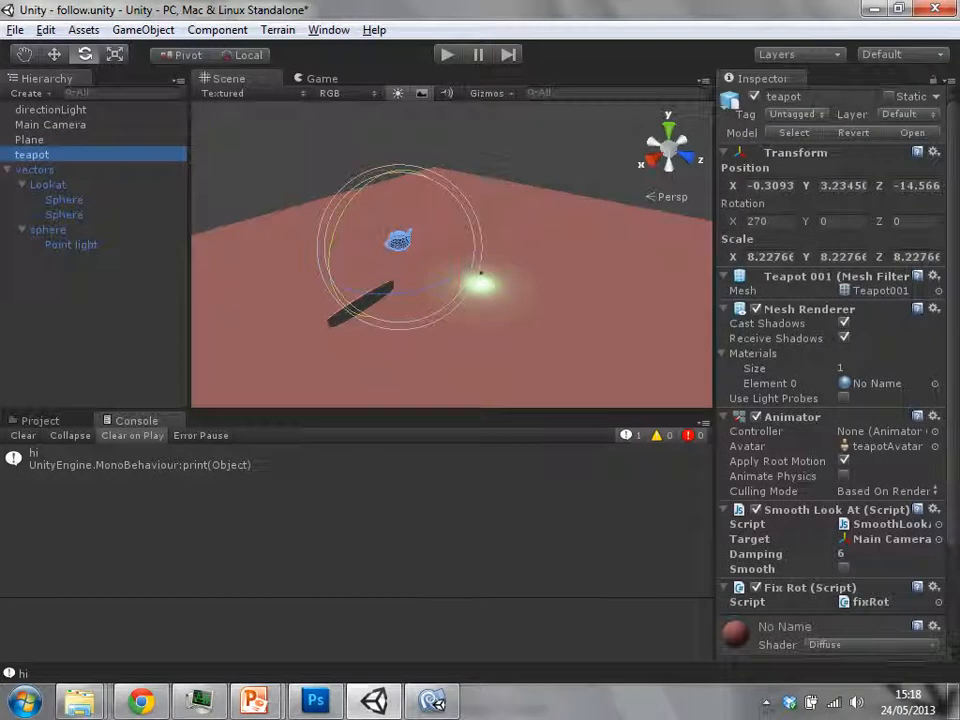
pyautogui.scroll(-3)
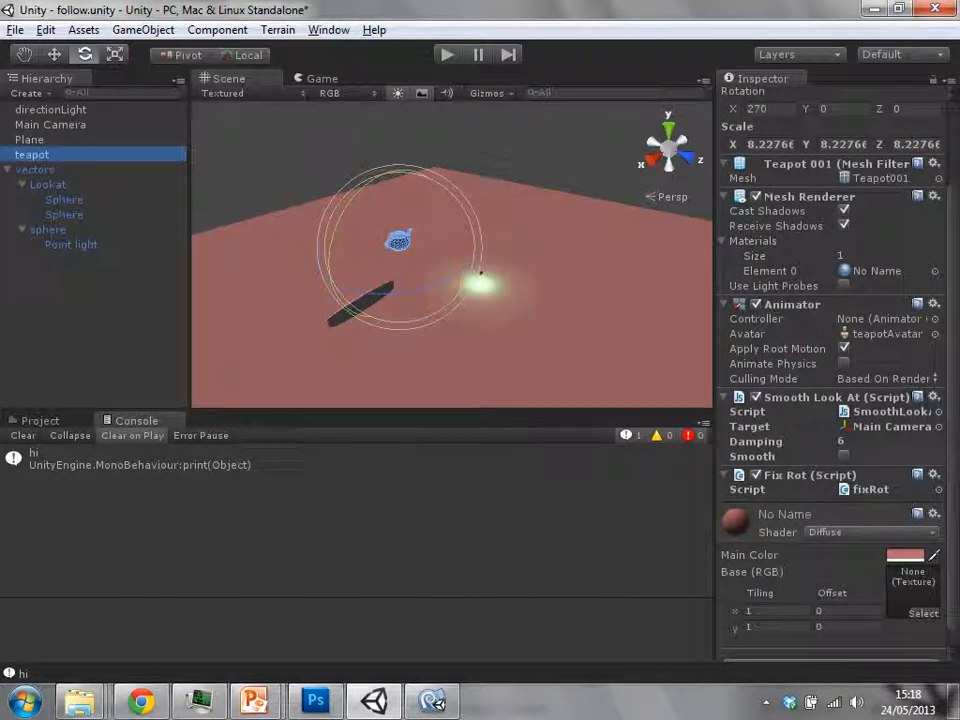